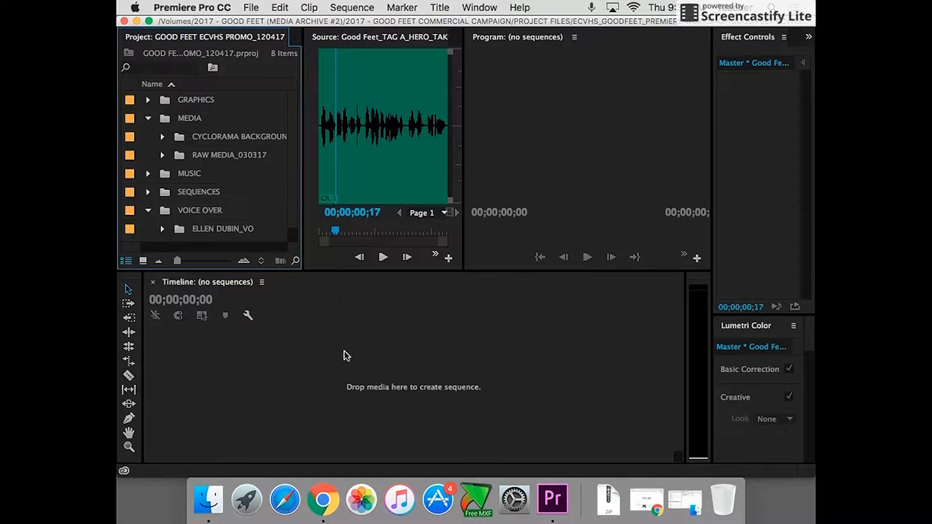
pyautogui.moveTo(379, 467)
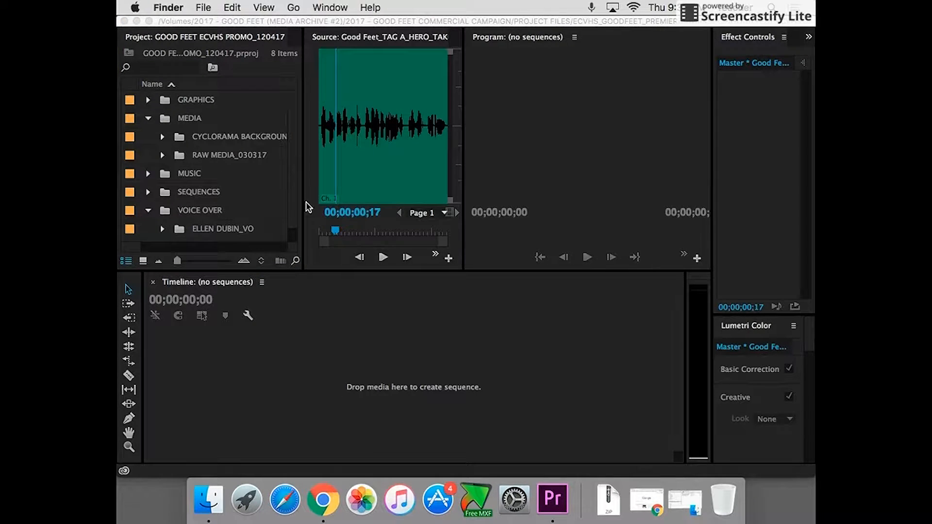
pyautogui.moveTo(458, 216)
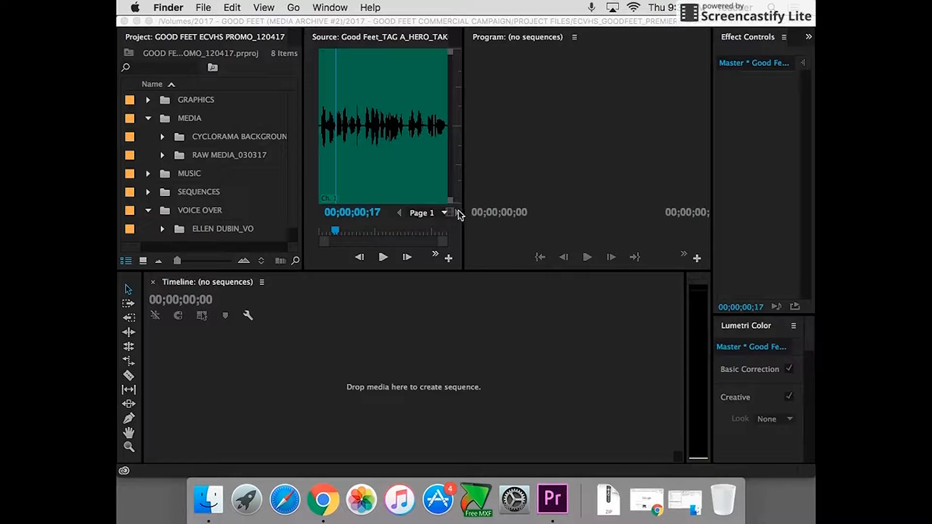
pyautogui.moveTo(159, 195)
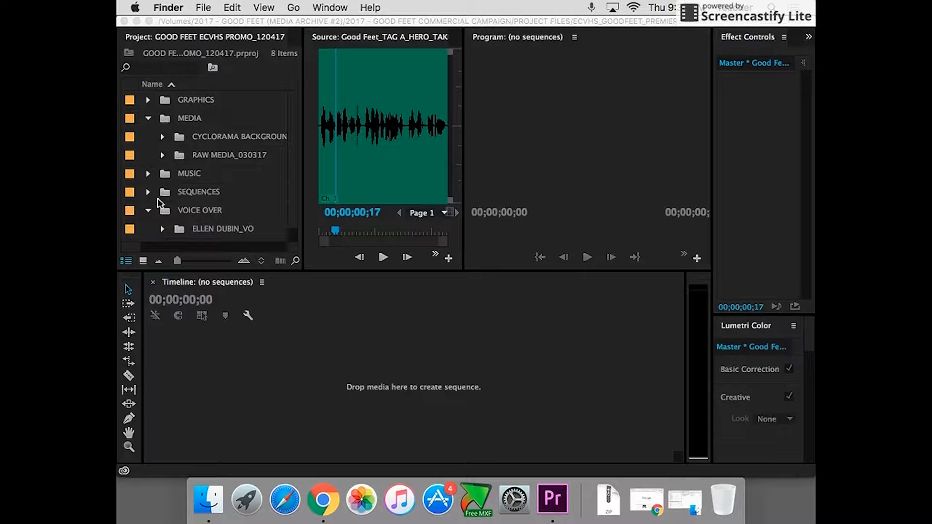
# Collapse VOICE OVER, expand RAW MEDIA to ANNA CAMERA A and preview one of its clips
pyautogui.click(148, 210)
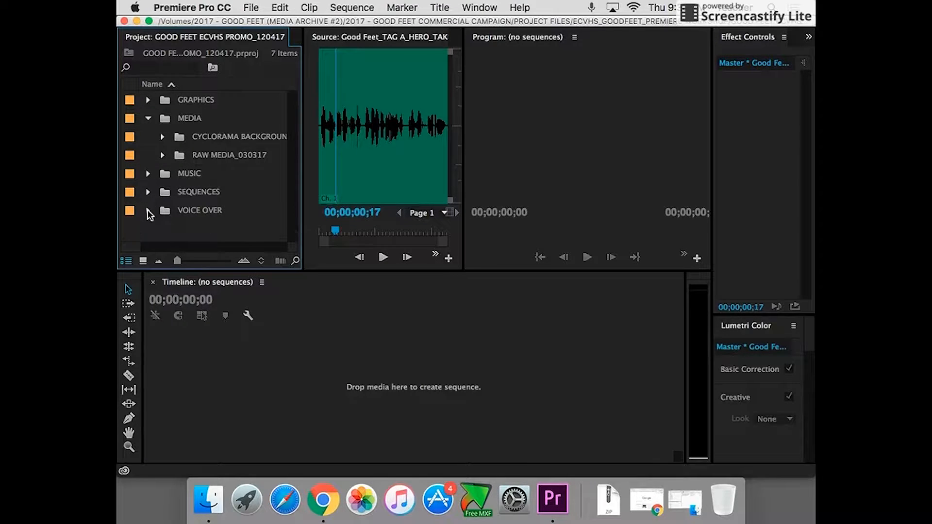
pyautogui.click(163, 155)
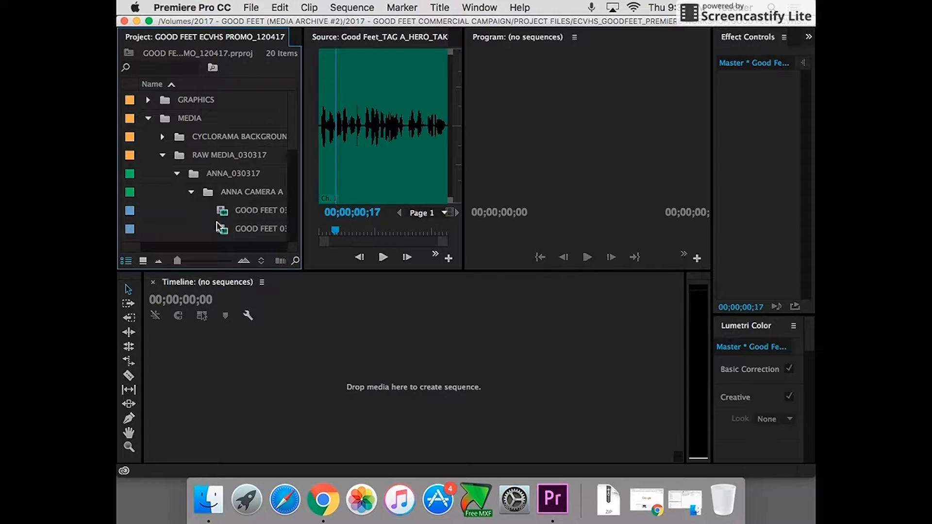
pyautogui.doubleClick(260, 228)
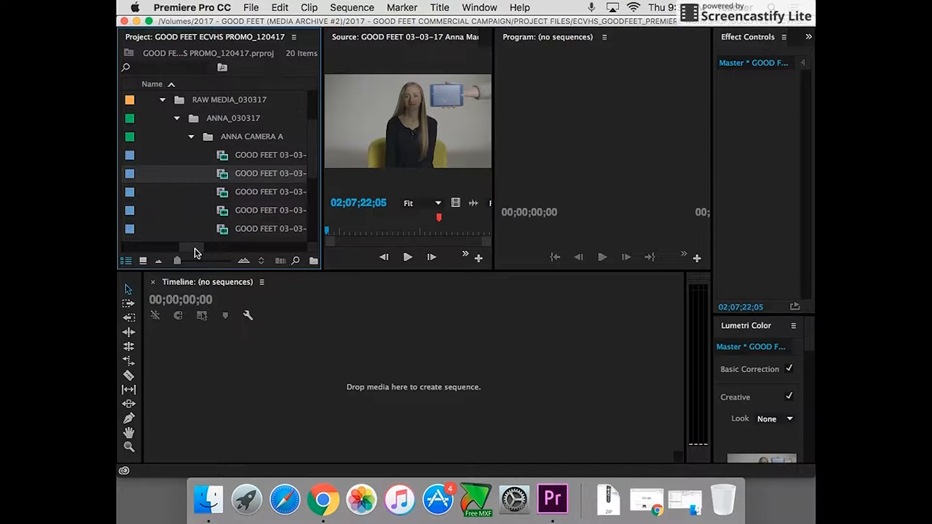
pyautogui.scroll(3)
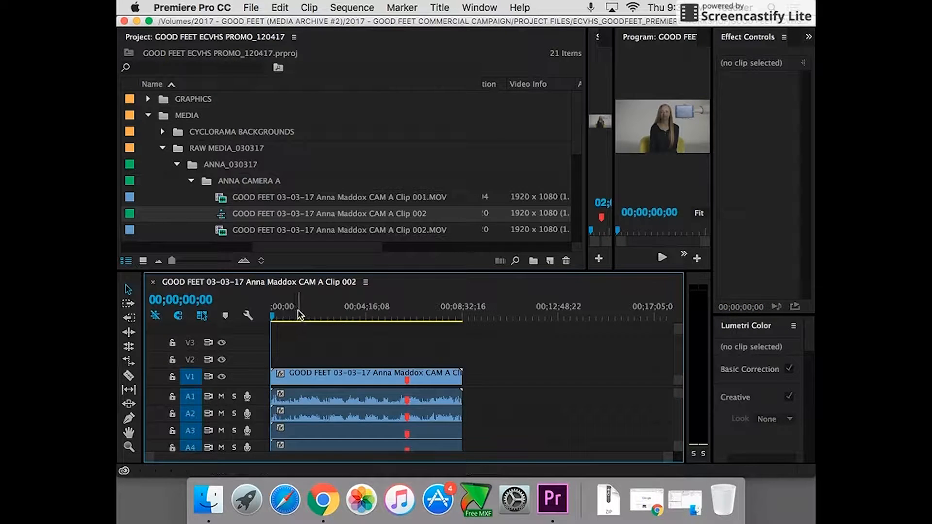
# Cue the new Camera A sequence and the source clip to frames of Anna facing camera
pyautogui.click(366, 375)
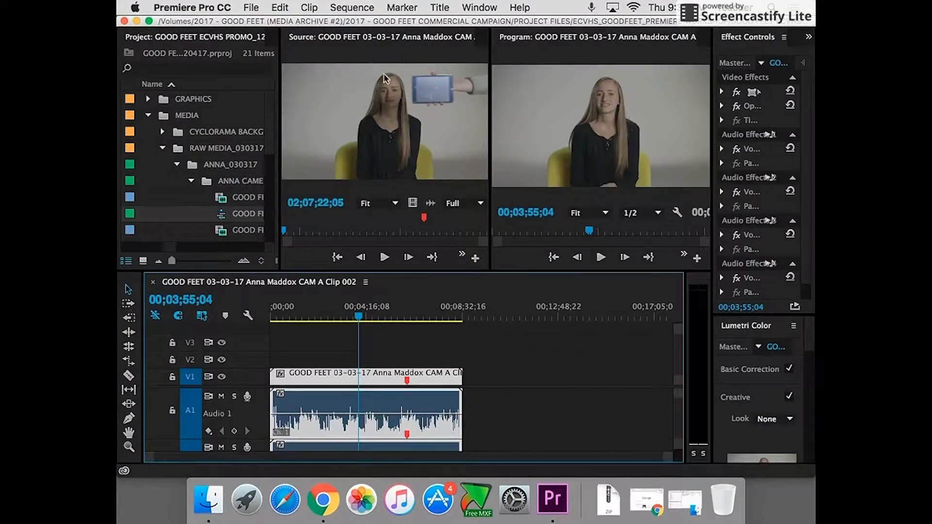
pyautogui.moveTo(398, 53)
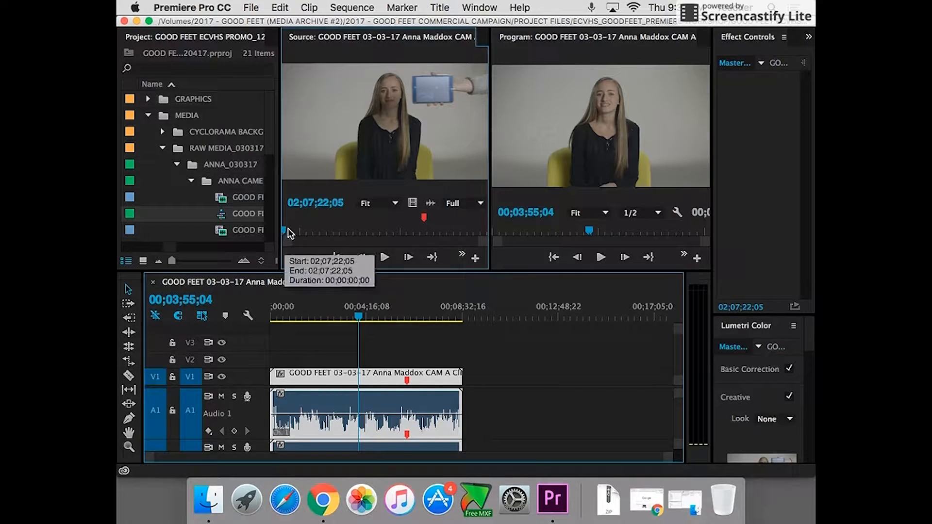
pyautogui.click(385, 256)
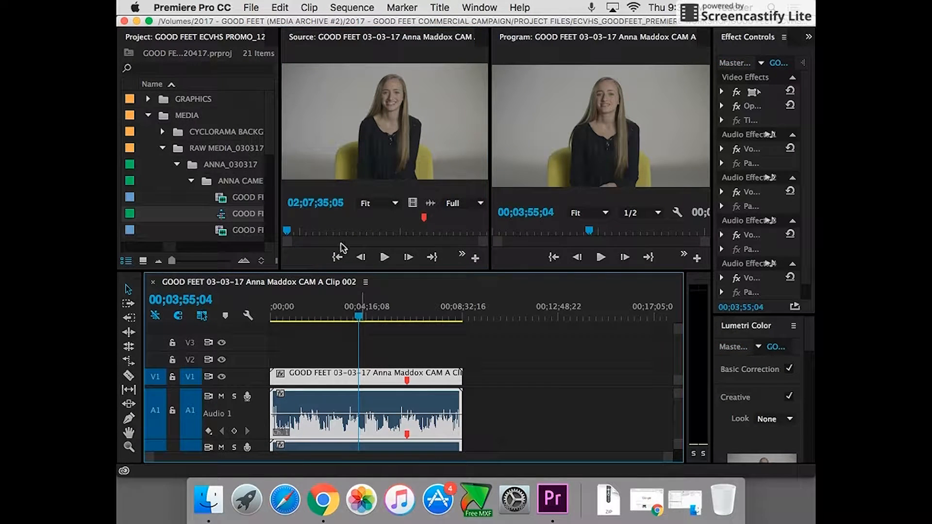
pyautogui.moveTo(321, 193)
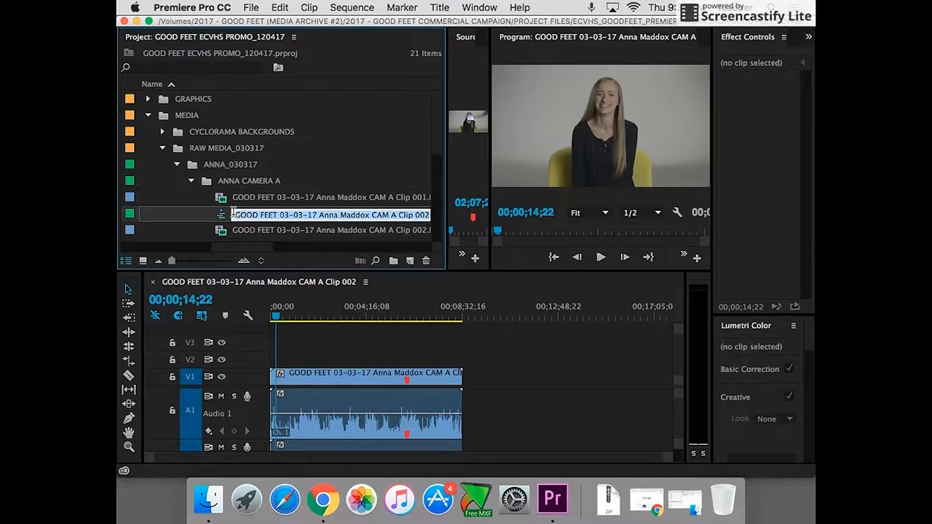
# Reorganise the MEDIA and RAW MEDIA bins and expand the SEQUENCES folder holding the new sequence
pyautogui.click(162, 147)
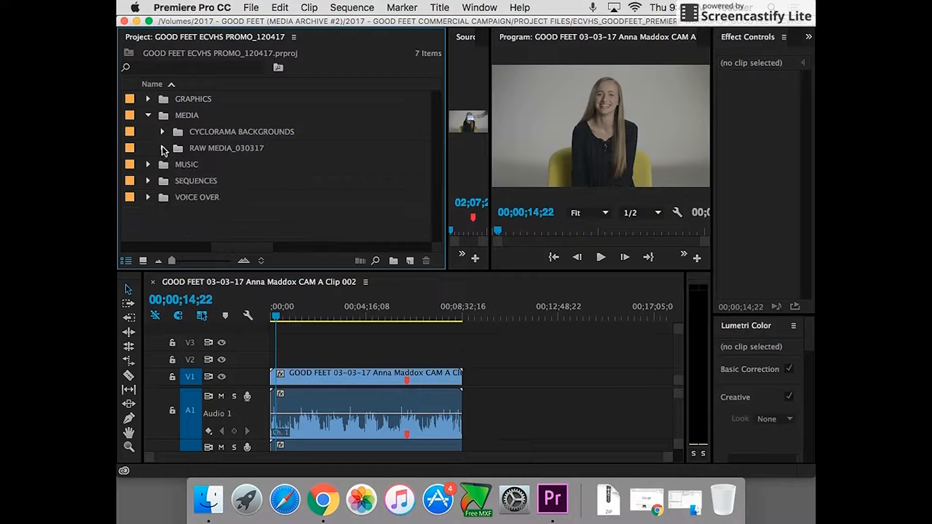
pyautogui.click(162, 148)
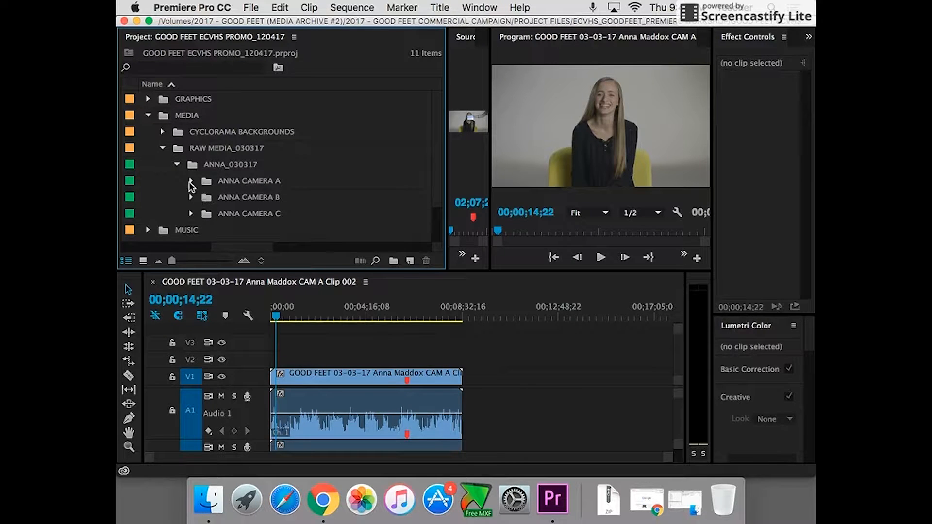
pyautogui.click(191, 181)
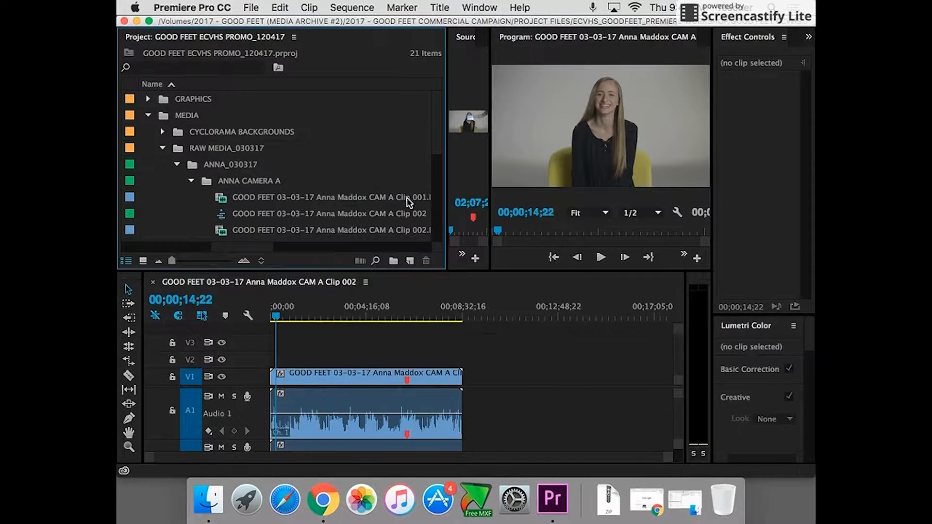
pyautogui.click(148, 116)
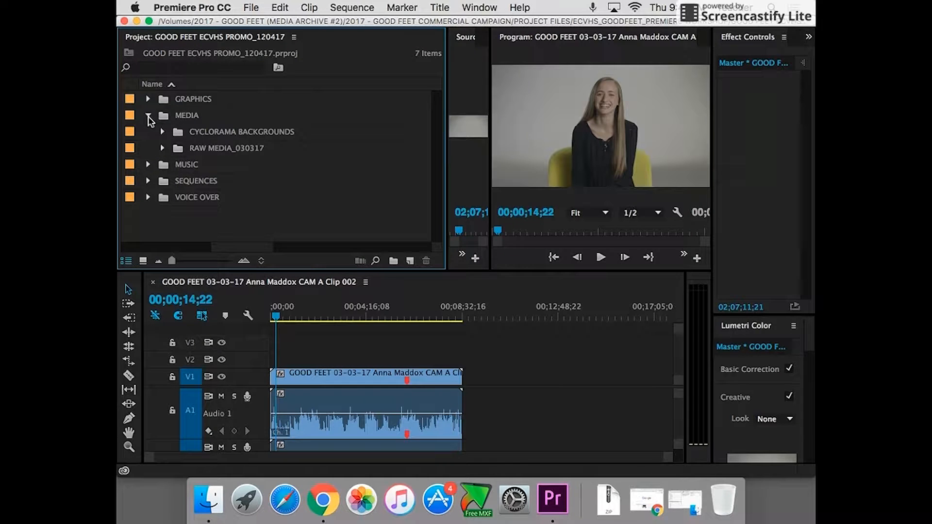
pyautogui.click(148, 115)
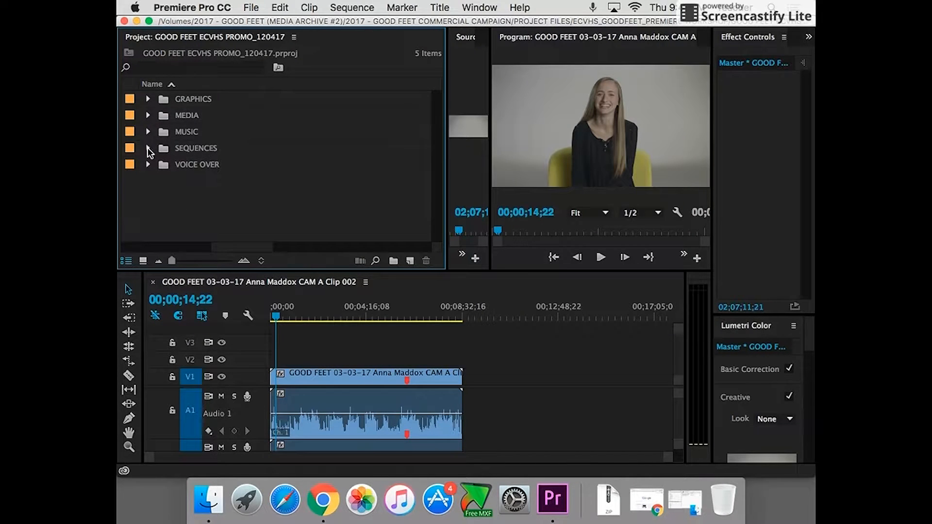
pyautogui.click(148, 116)
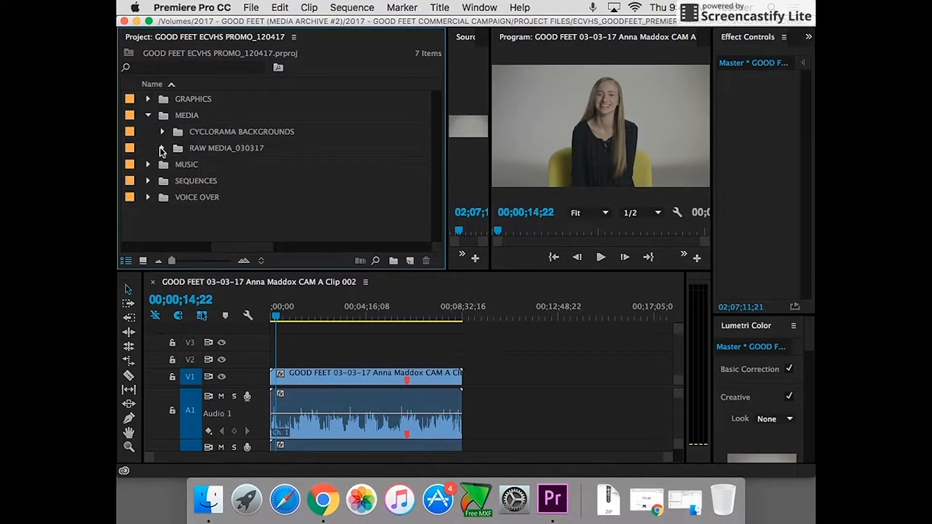
pyautogui.click(162, 148)
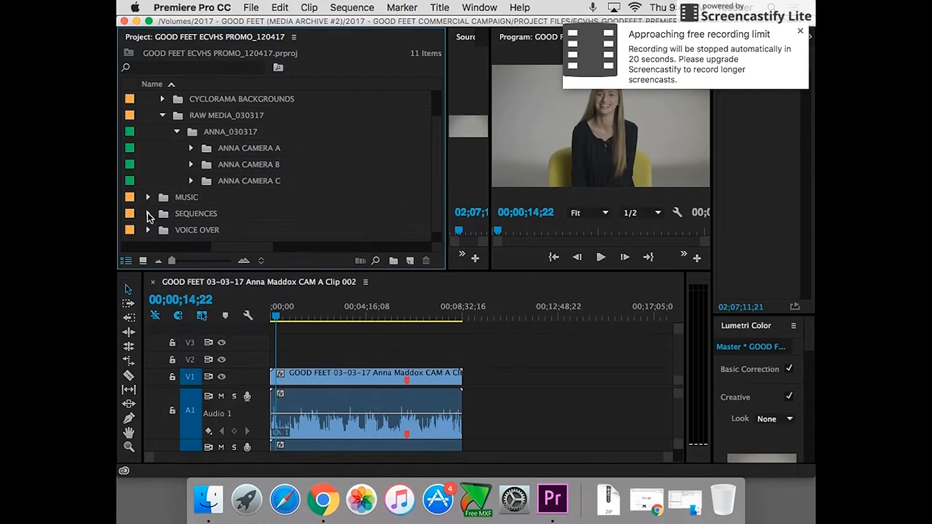
pyautogui.click(148, 213)
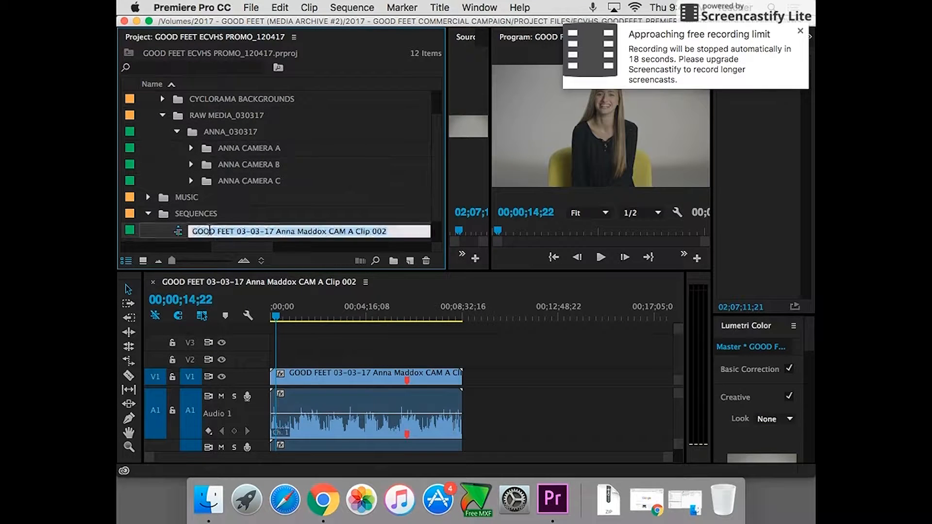
# Rename the Camera A sequence to ANNA WORKING EDIT
pyautogui.doubleClick(303, 231)
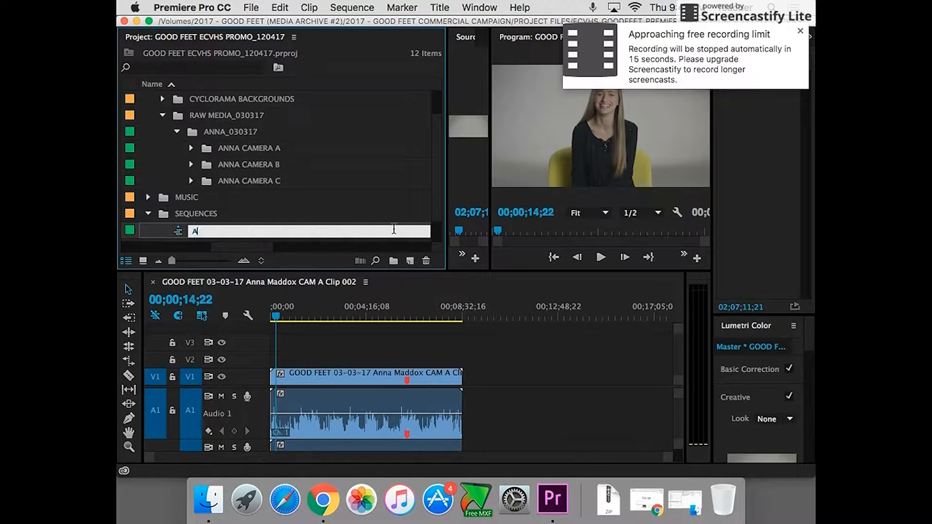
pyautogui.write('NNA WORKING EDIT')
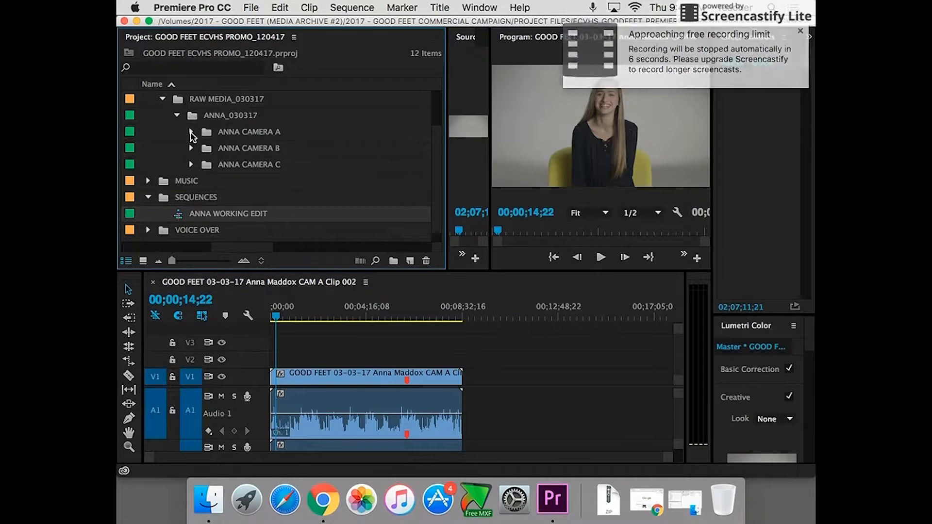
pyautogui.rightClick(329, 165)
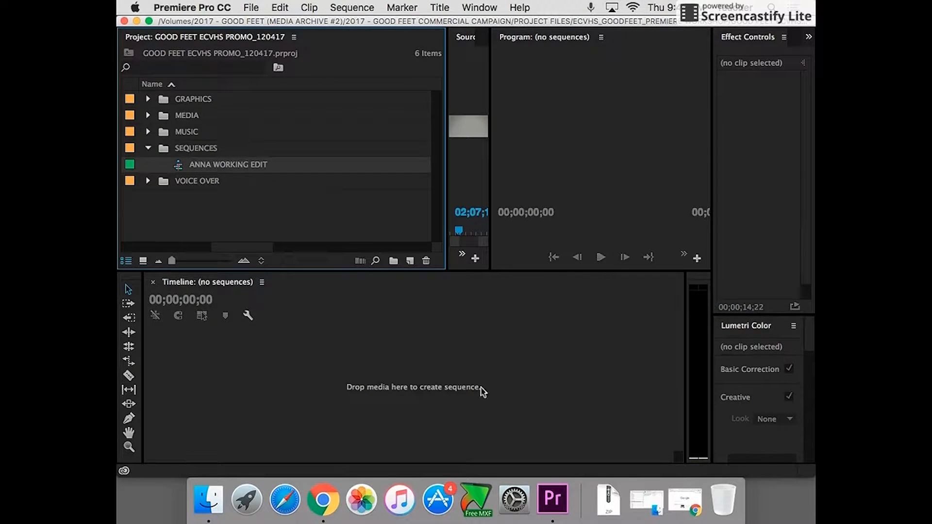
pyautogui.moveTo(196, 168)
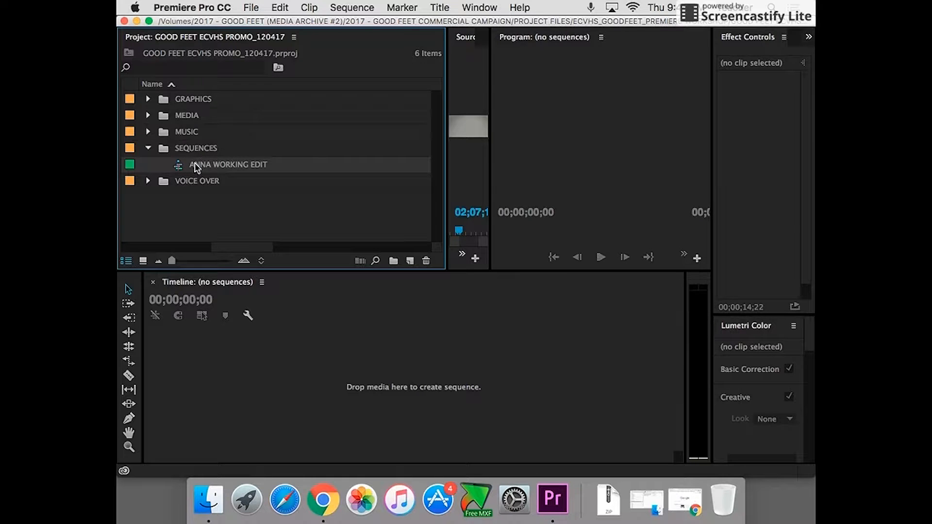
# Reopen ANNA WORKING EDIT in the timeline and reveal the Camera A clip's four audio tracks
pyautogui.doubleClick(228, 165)
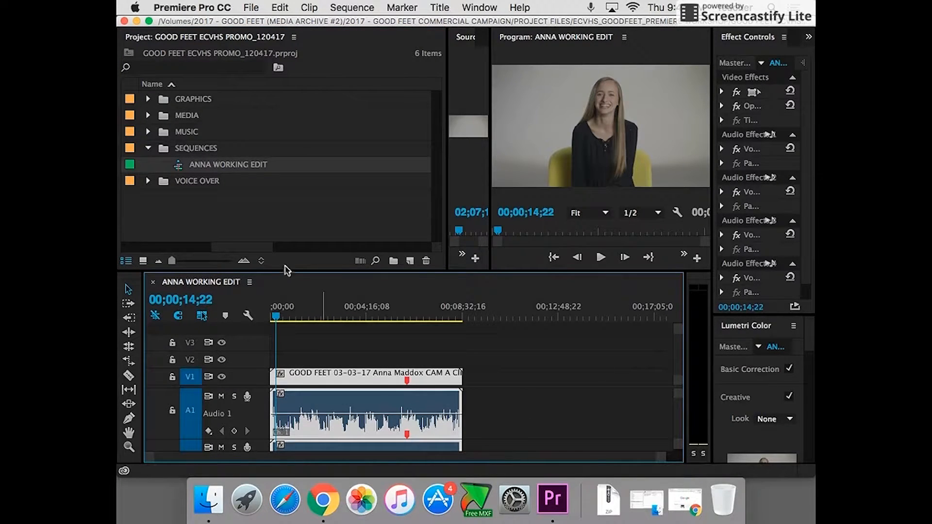
pyautogui.click(148, 148)
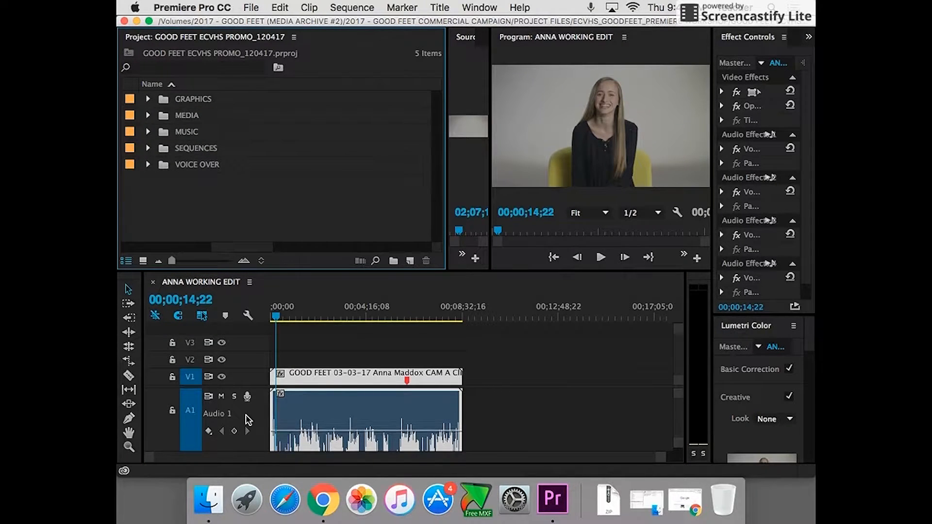
pyautogui.click(490, 423)
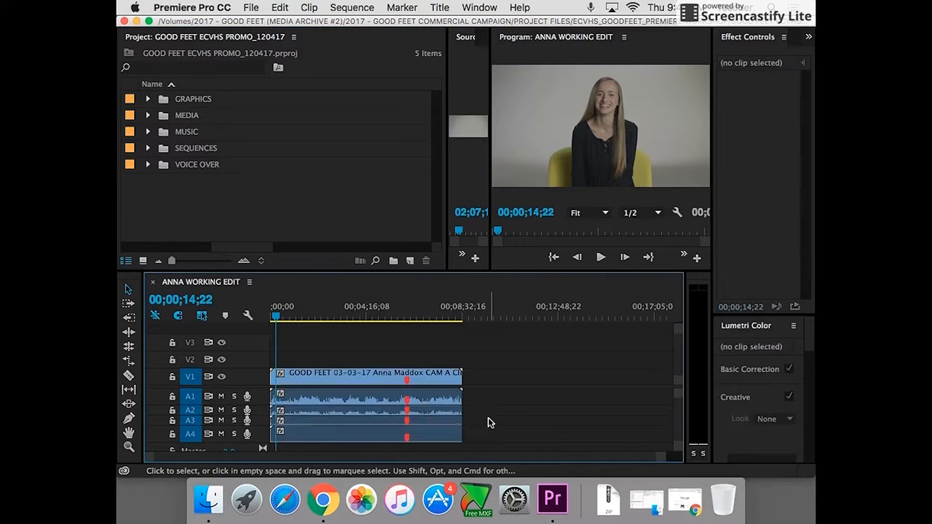
pyautogui.click(366, 375)
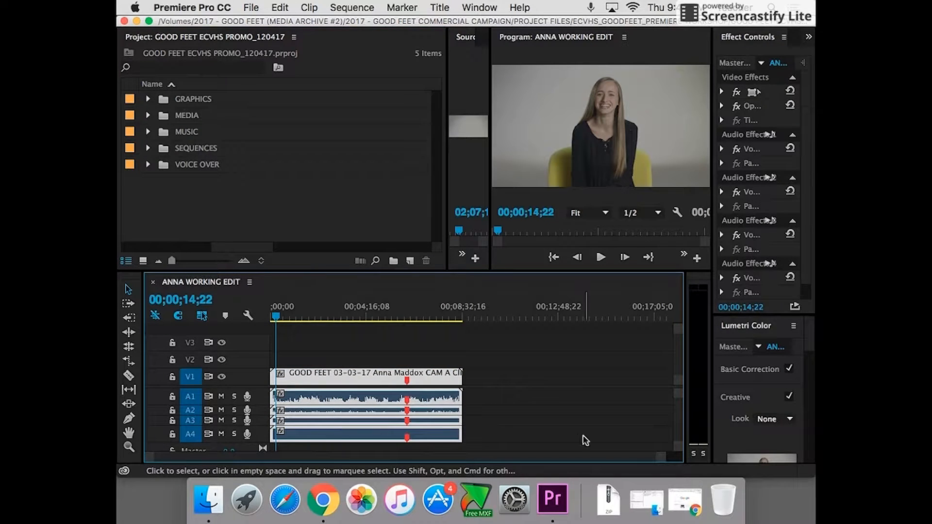
pyautogui.click(487, 422)
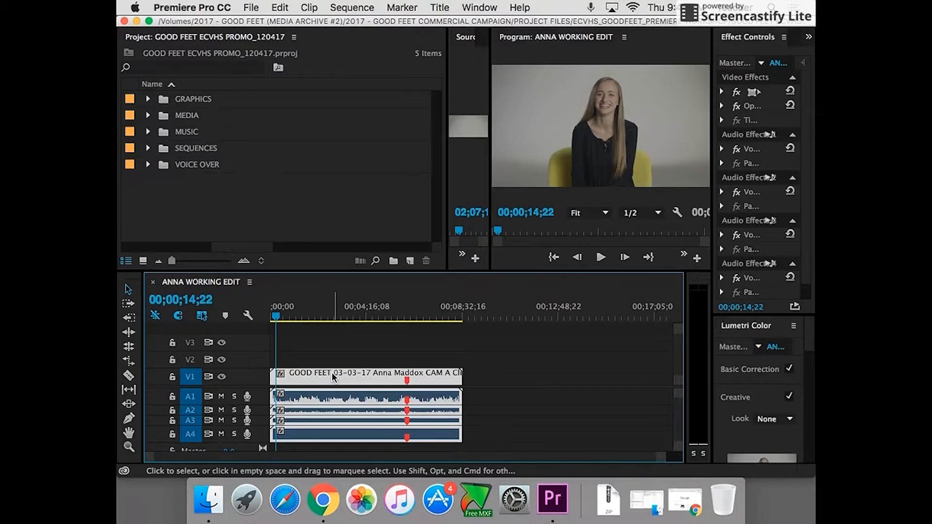
pyautogui.moveTo(449, 358)
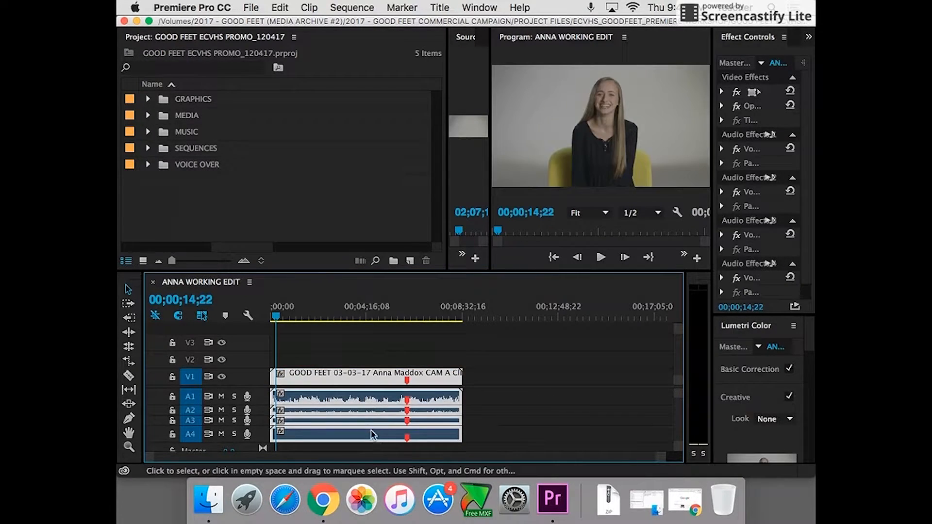
# Select the clip's A4 audio and delete that extra audio track
pyautogui.click(202, 315)
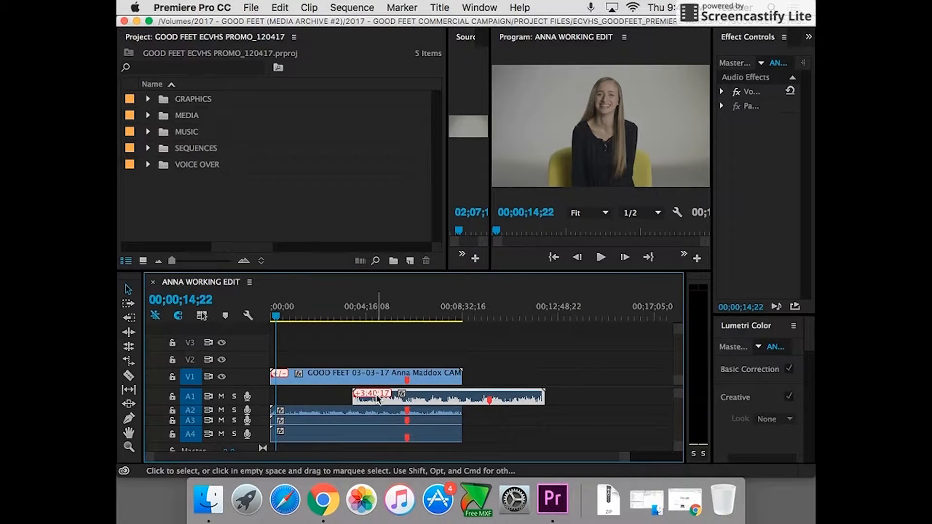
pyautogui.moveTo(386, 399)
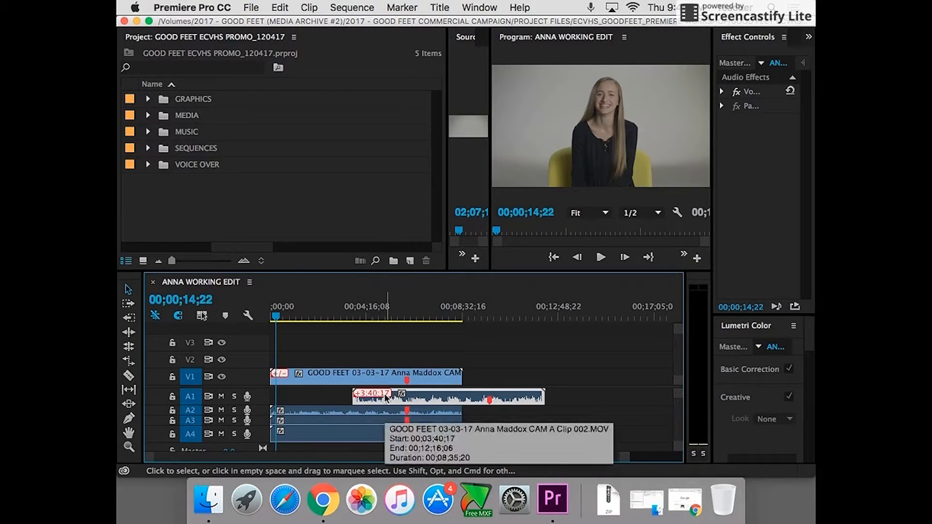
pyautogui.moveTo(443, 401)
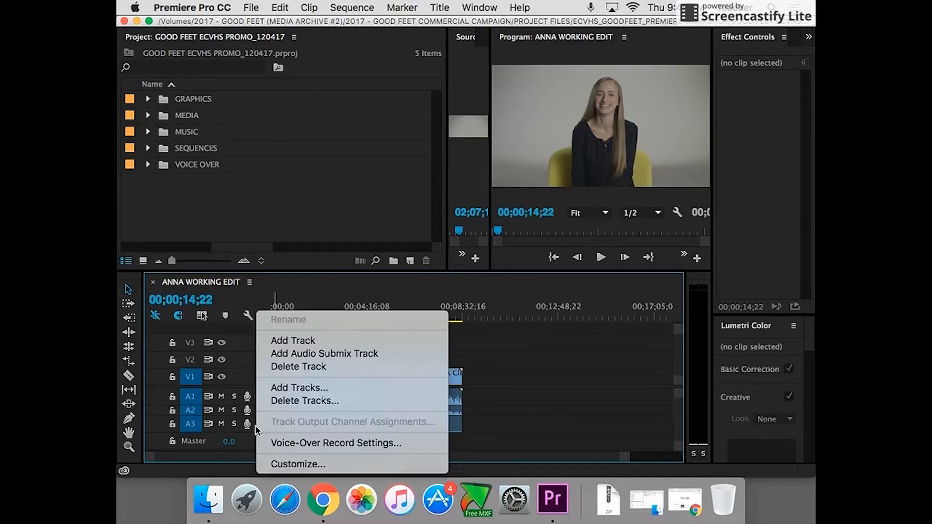
pyautogui.click(298, 367)
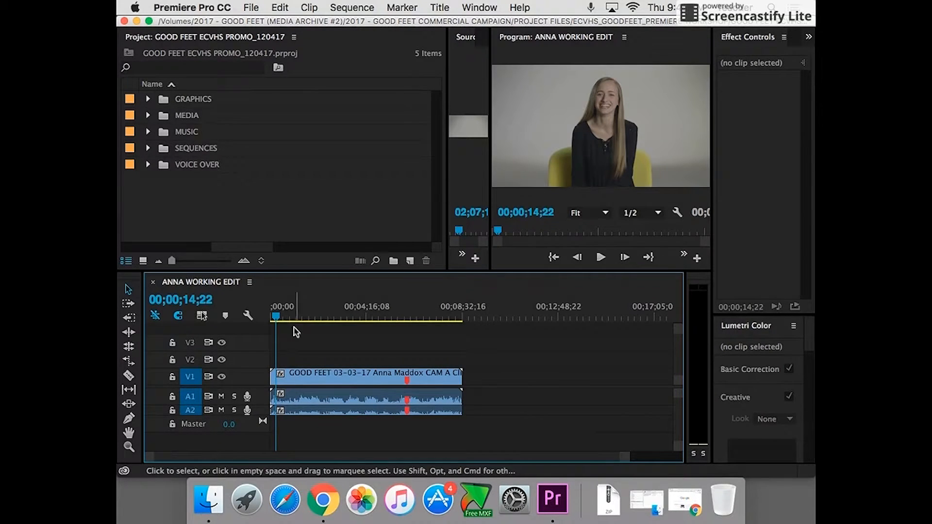
# Delete another audio track, leaving Camera A with two enlarged waveform tracks
pyautogui.click(281, 317)
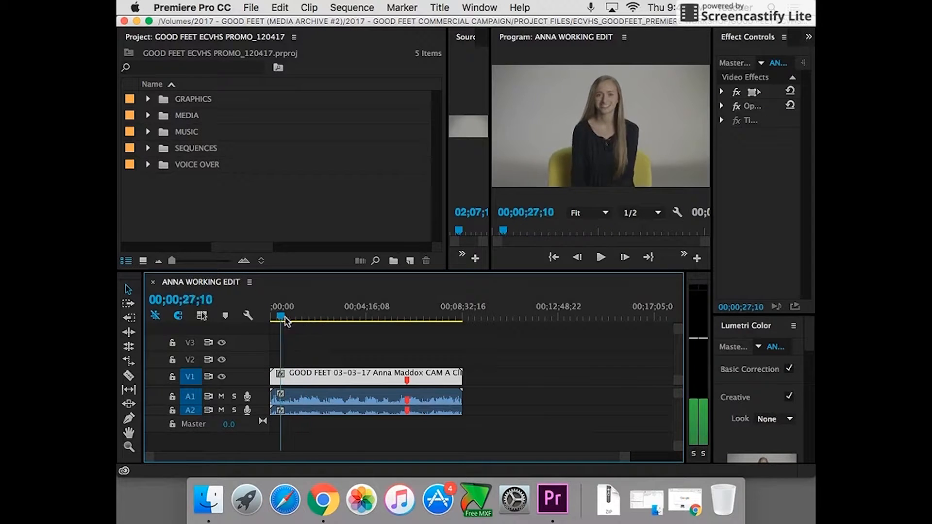
pyautogui.click(407, 316)
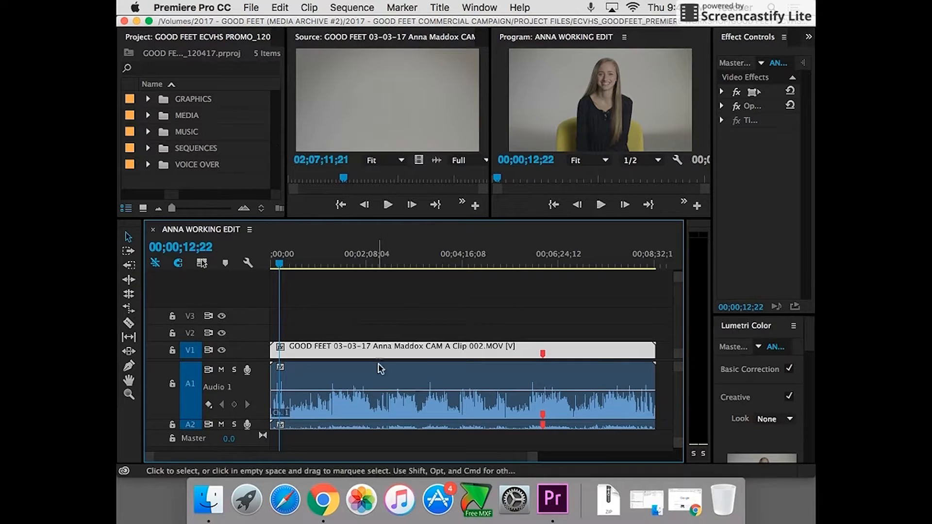
pyautogui.moveTo(261, 428)
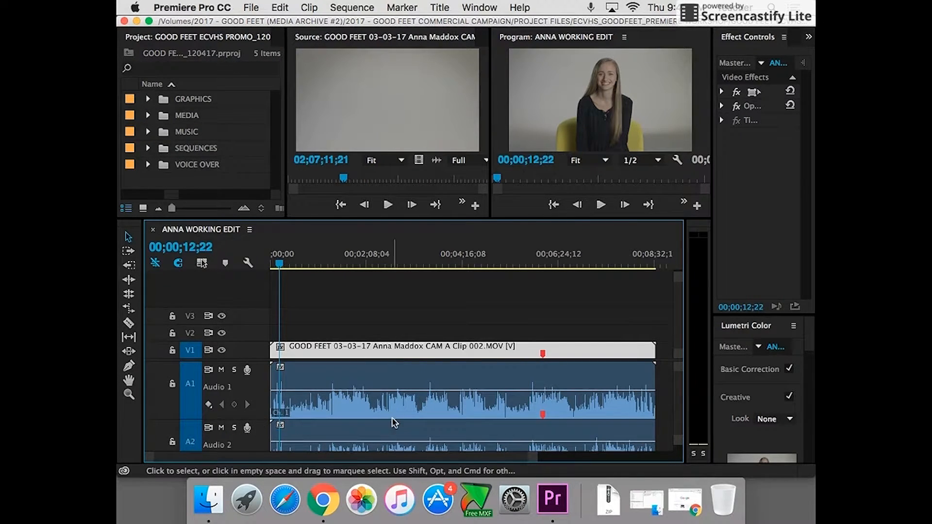
pyautogui.moveTo(383, 436)
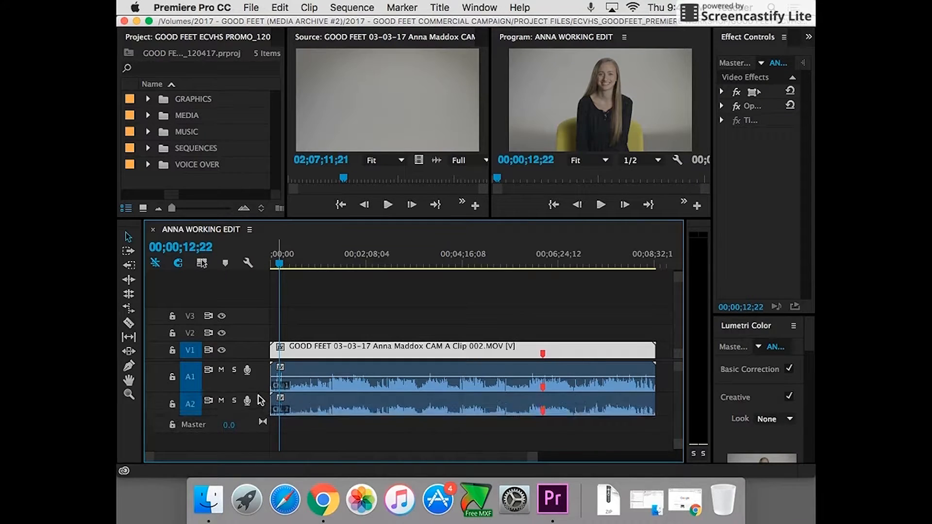
# Place CAM B Clip 020 and CAM C Clip 004 above Camera A and select all three clips
pyautogui.click(147, 114)
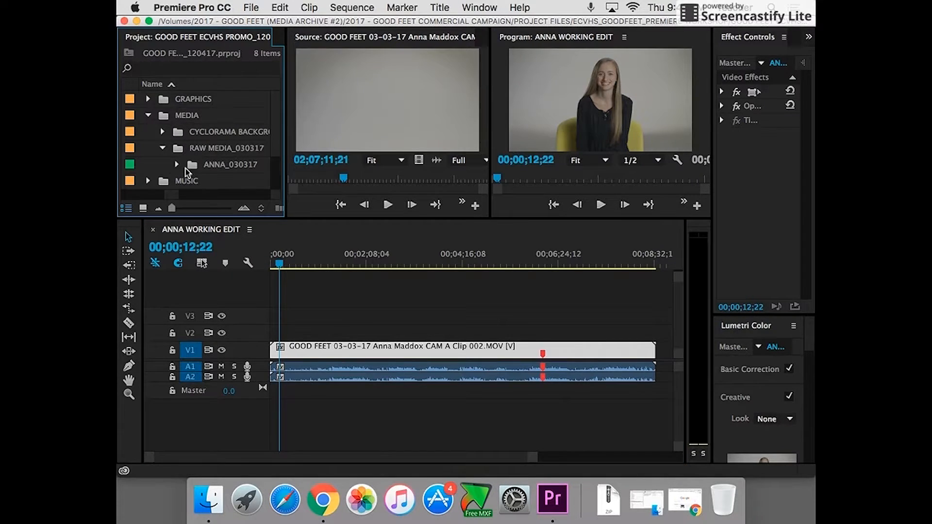
pyautogui.click(176, 165)
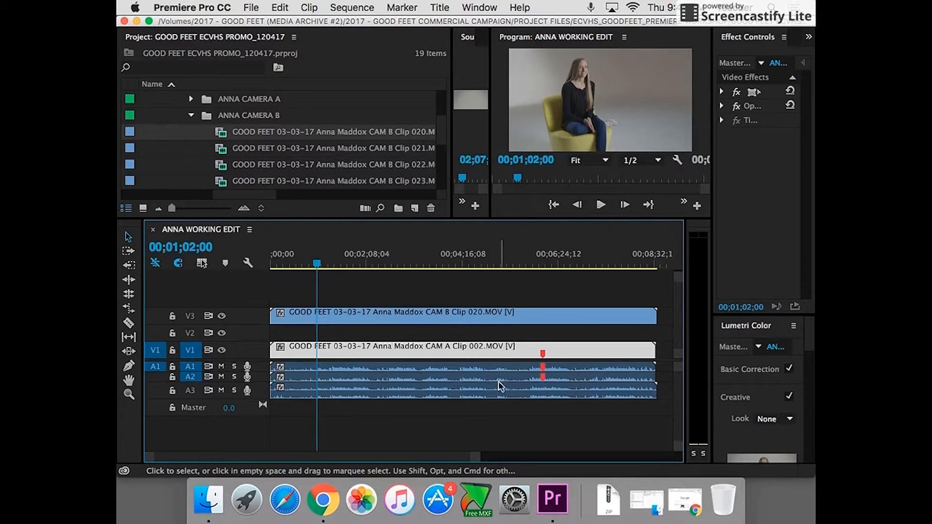
pyautogui.moveTo(330, 389)
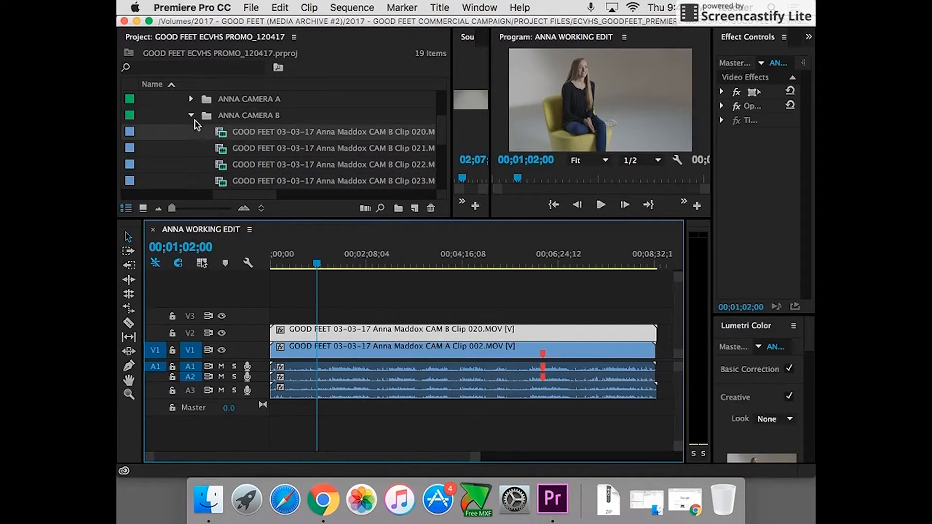
pyautogui.click(191, 114)
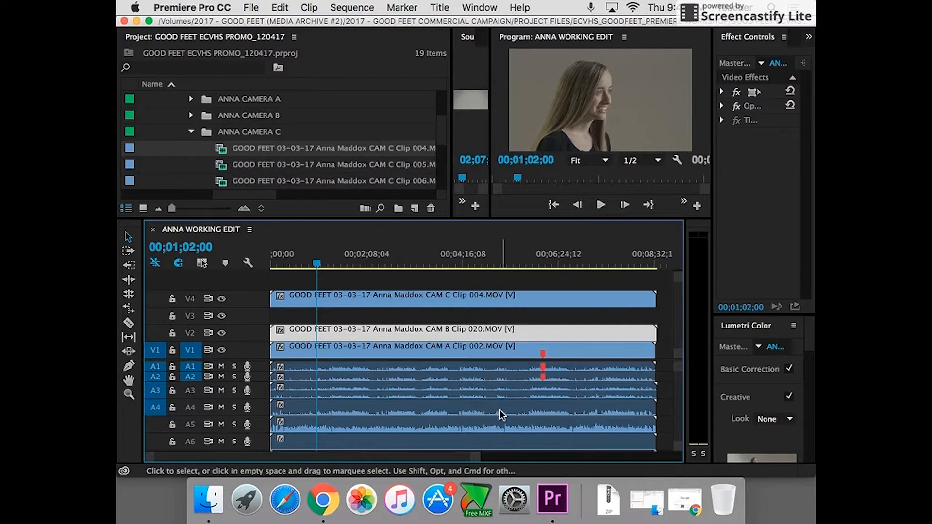
pyautogui.moveTo(529, 373)
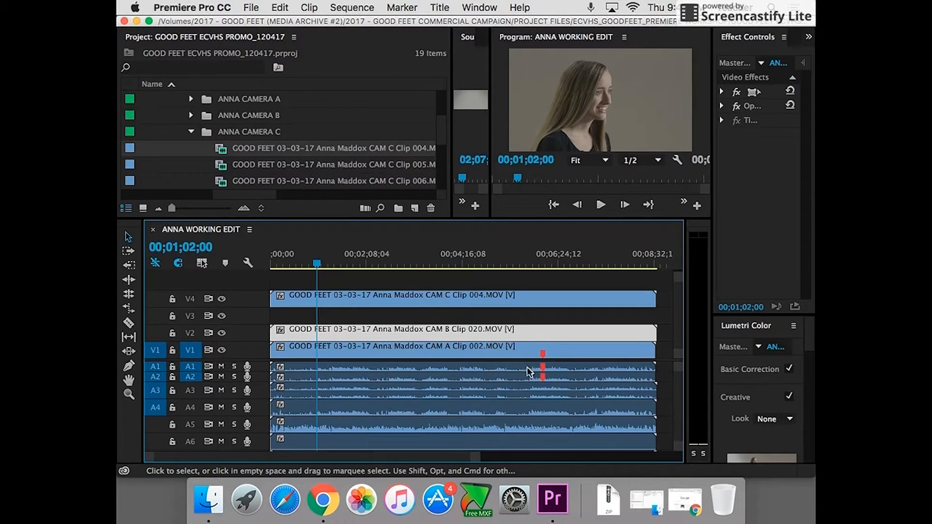
pyautogui.moveTo(534, 389)
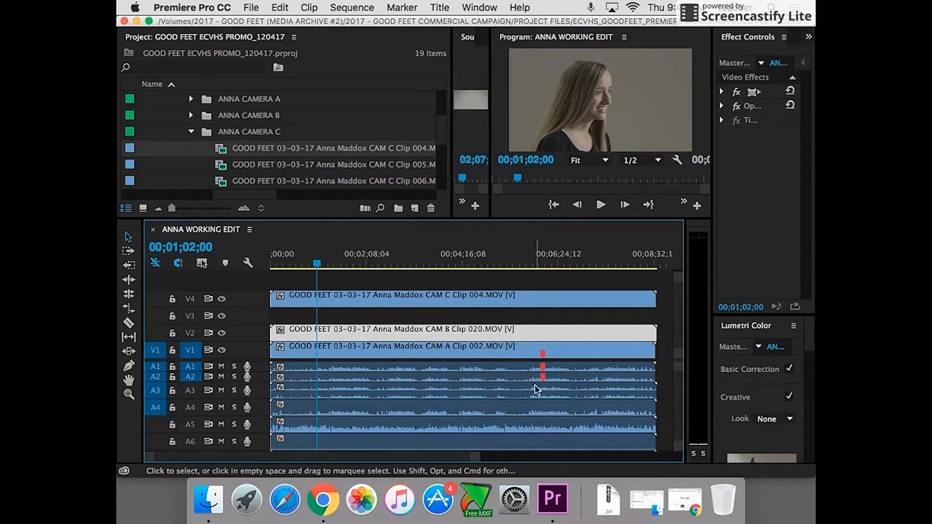
pyautogui.click(314, 303)
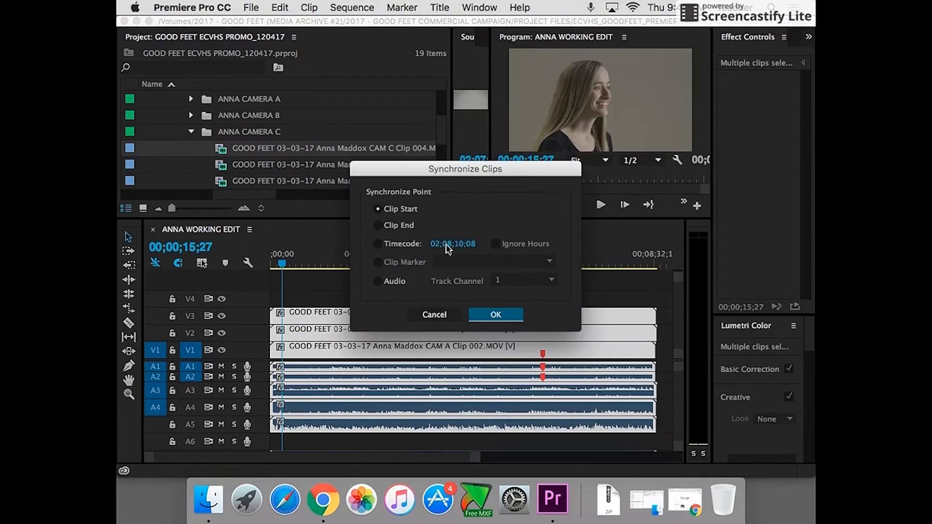
# Synchronize the three camera clips using Audio as the sync point
pyautogui.click(377, 280)
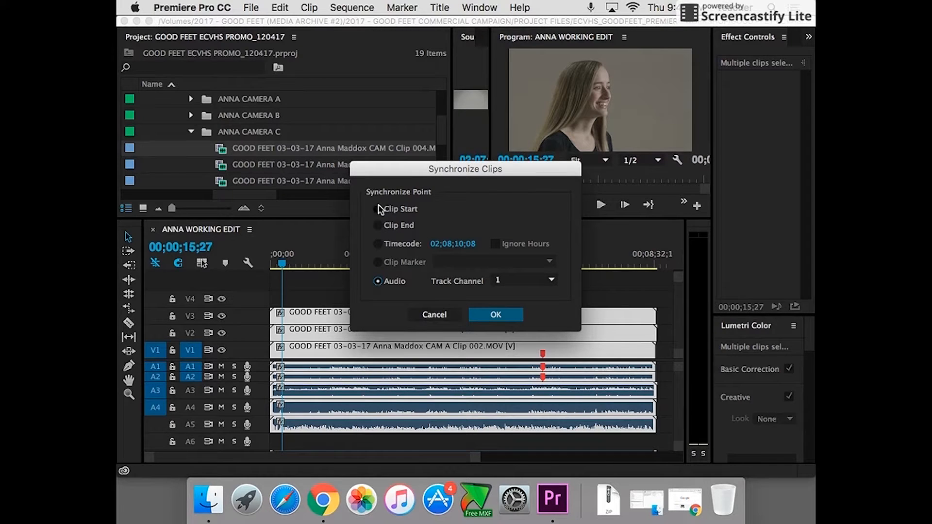
pyautogui.click(495, 314)
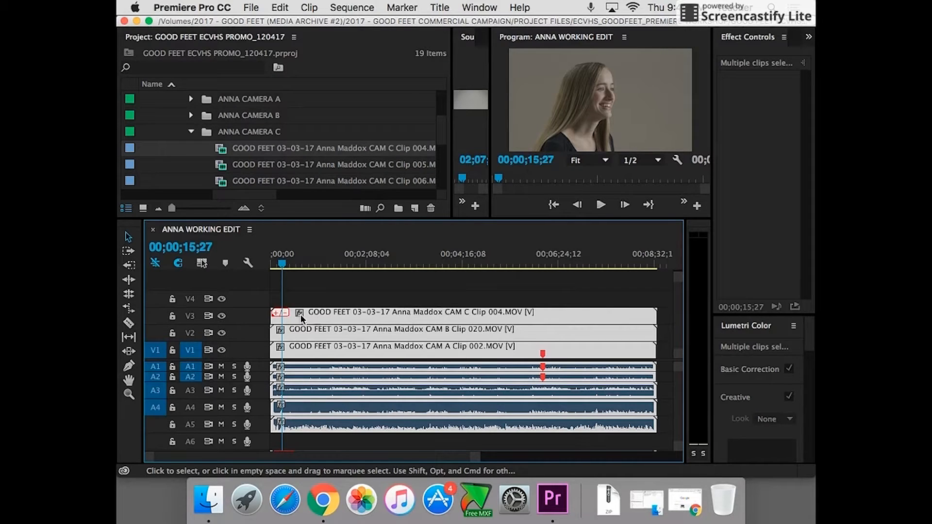
pyautogui.moveTo(325, 450)
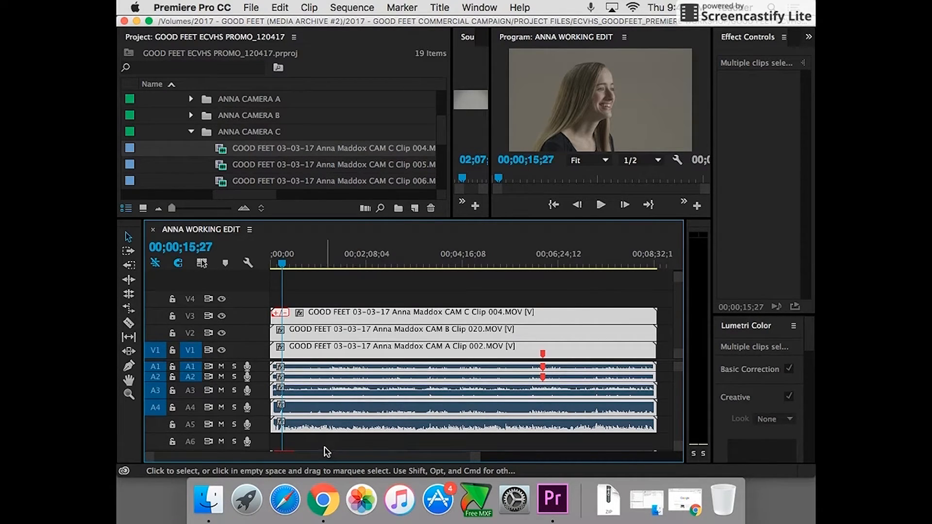